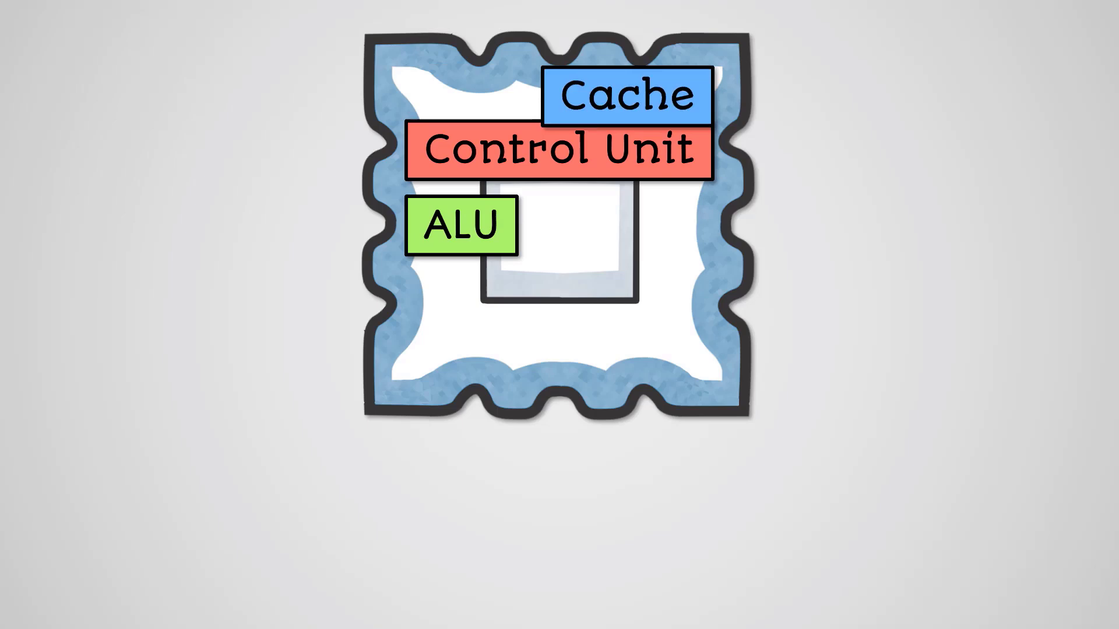
Drag the Cache label down beside ALU, beneath Control Unit inside the chip.
{"action": "left_click_drag", "start_coordinate": [627, 95], "coordinate": [627, 225]}
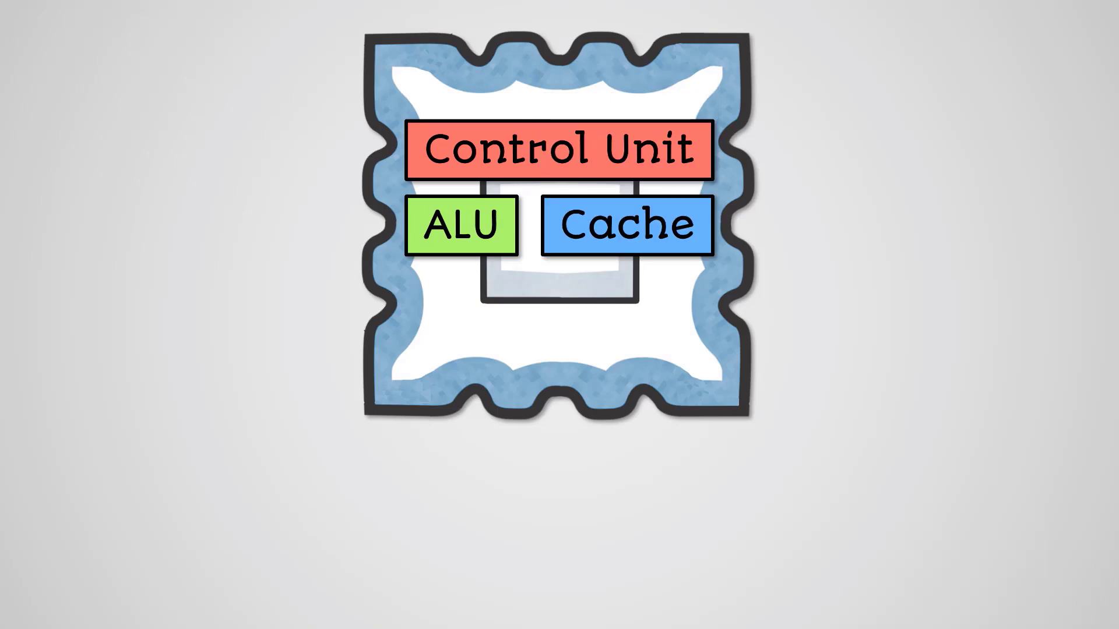